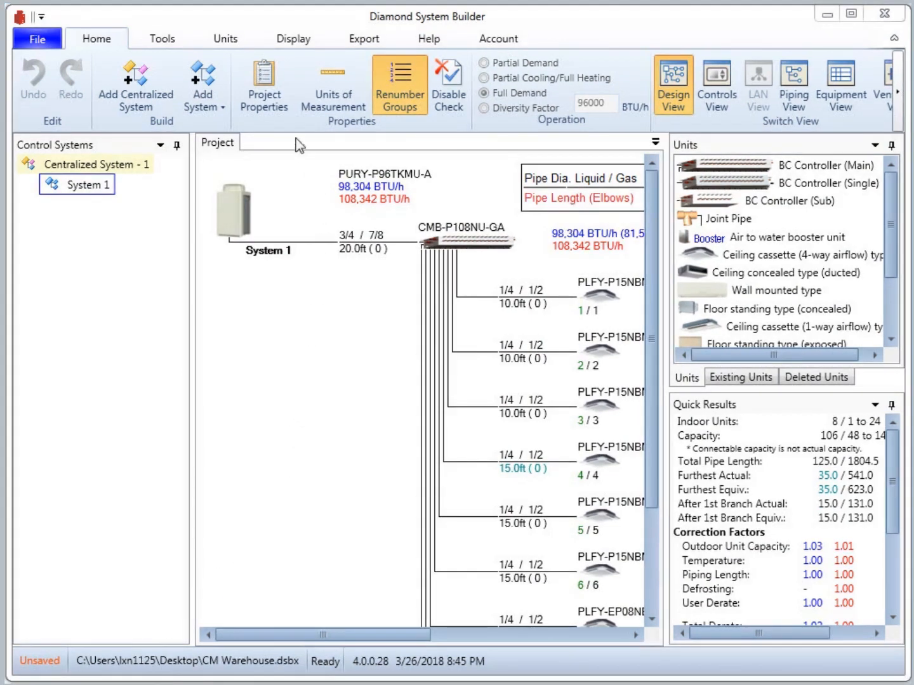
# Bring up Project Properties on the Extended Warranty details
pyautogui.click(264, 86)
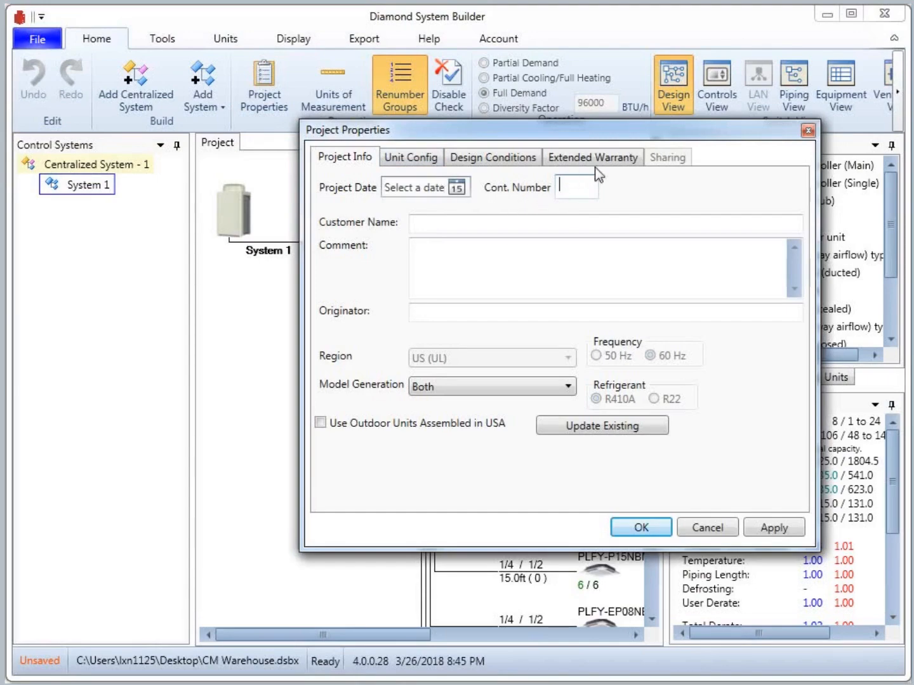
pyautogui.click(592, 158)
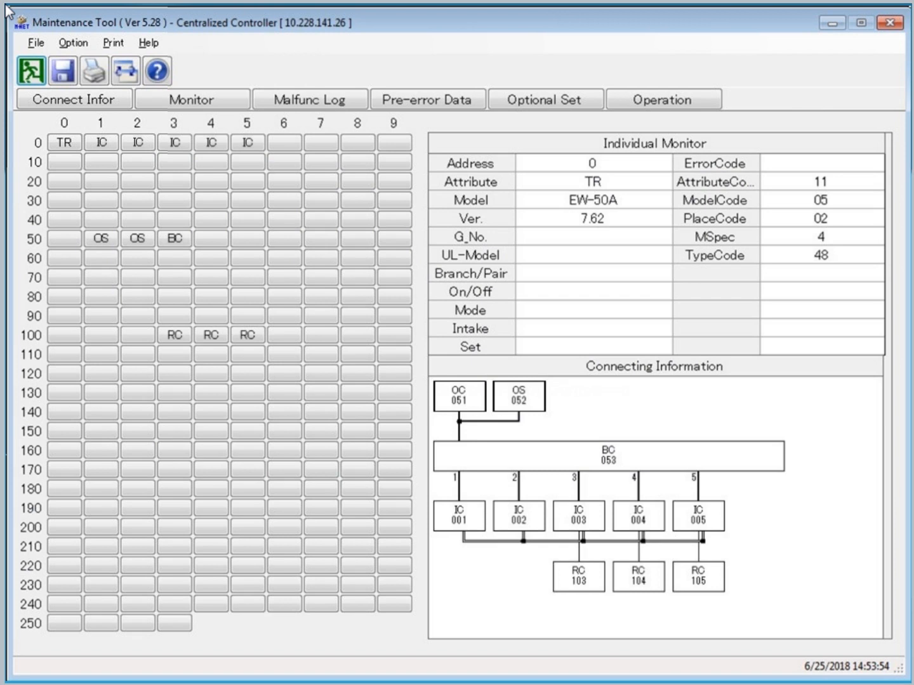
# Save the connected system's information as System Info.mtdz from the File menu
pyautogui.click(35, 43)
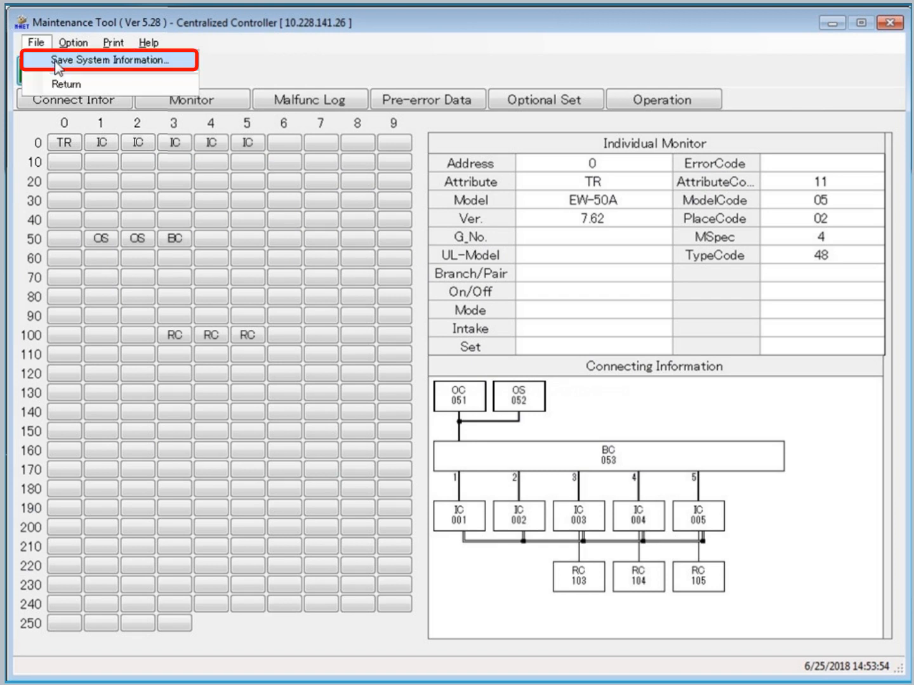
pyautogui.click(101, 61)
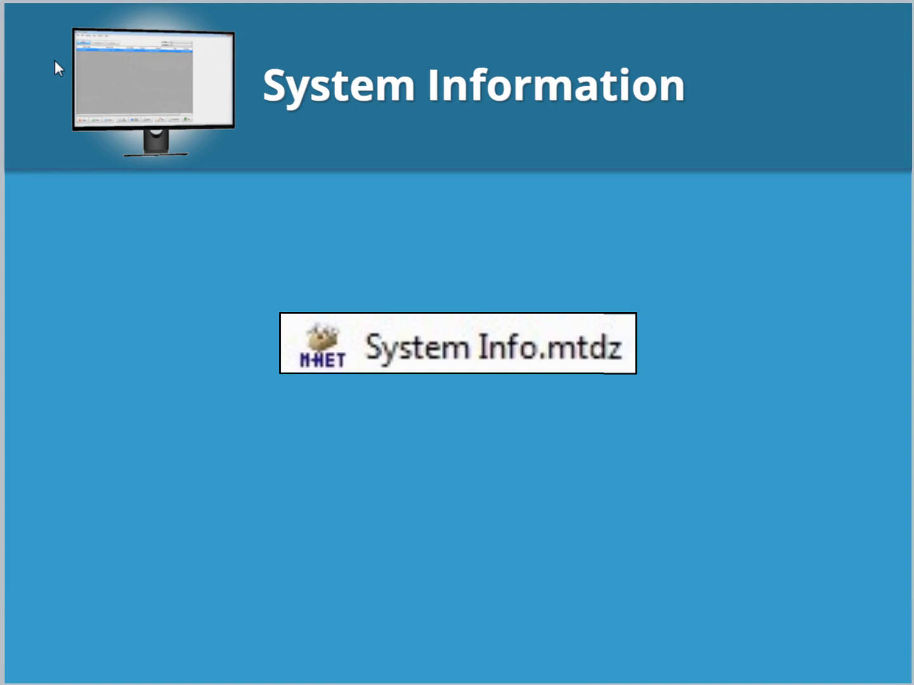
# Launch a new Maintenance Tool session connected through the MN Converter
pyautogui.doubleClick(454, 349)
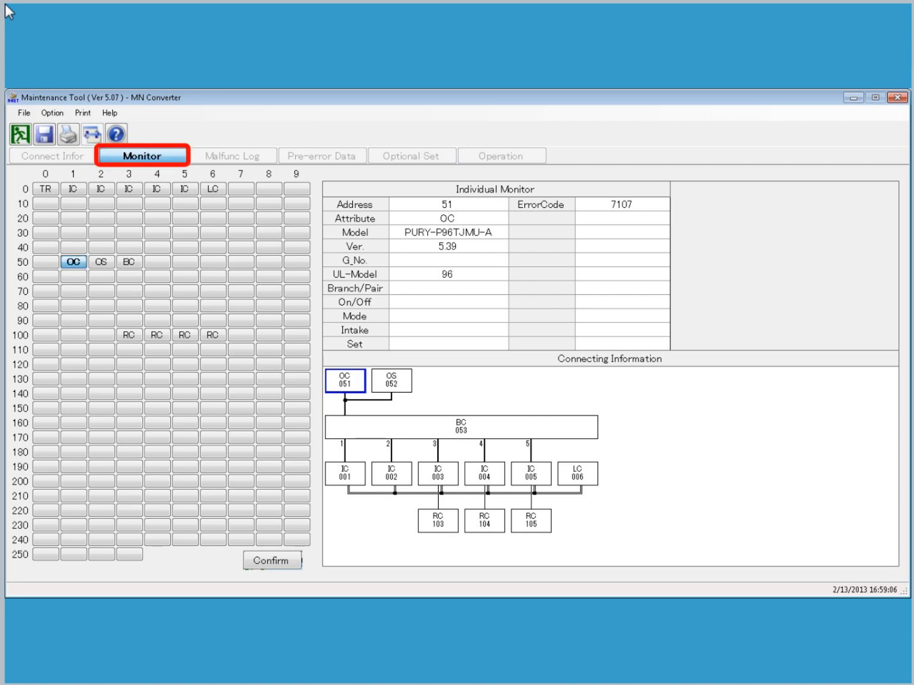
# Transmit a batch test-run in Cool at 67°F, High fan, to all indoor units and close the IC drive window
pyautogui.click(73, 263)
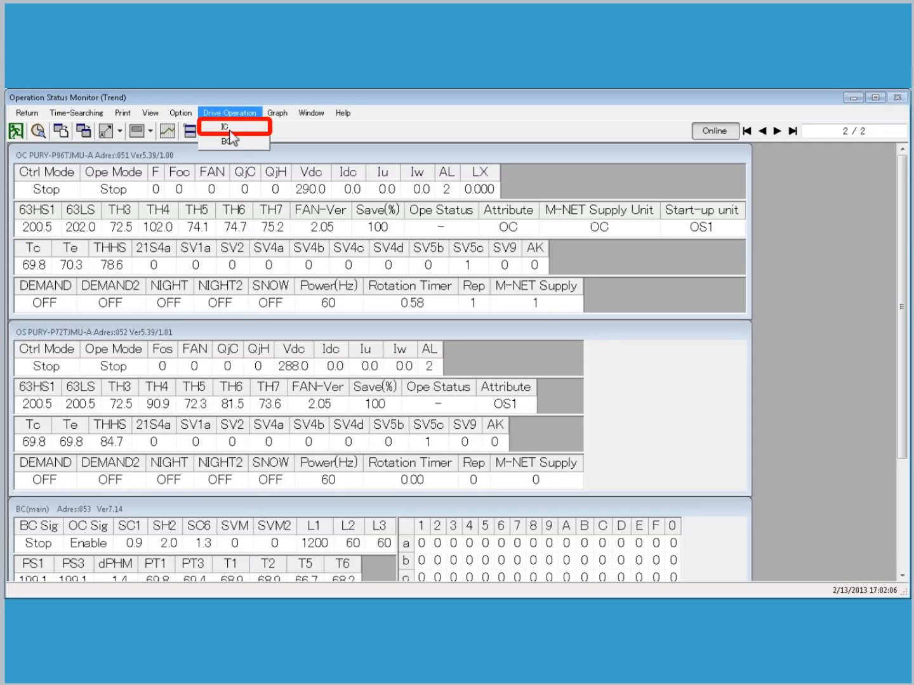
pyautogui.click(223, 129)
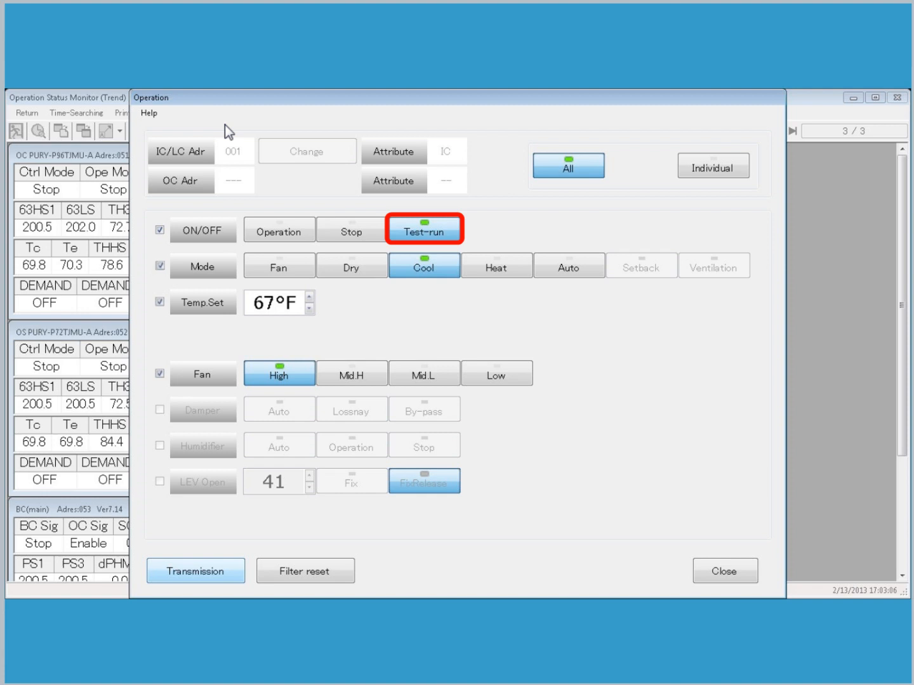
pyautogui.click(424, 266)
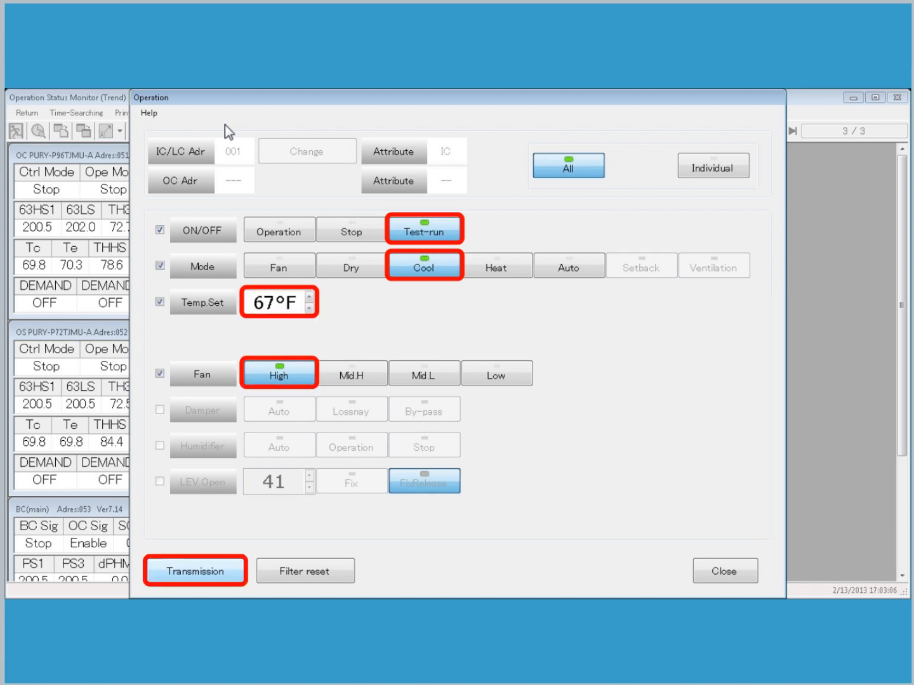
pyautogui.moveTo(216, 543)
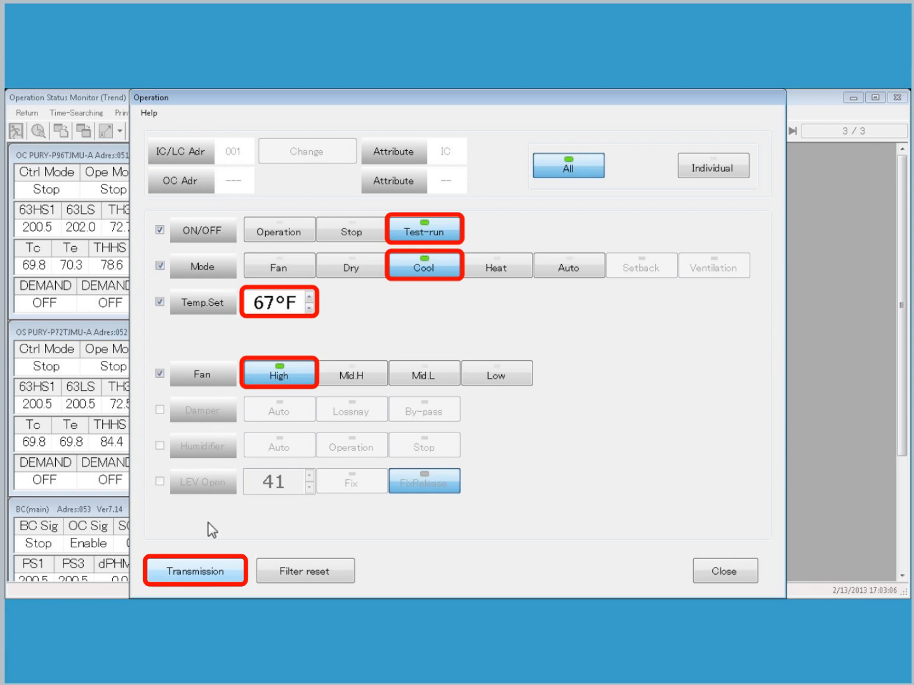
pyautogui.click(196, 571)
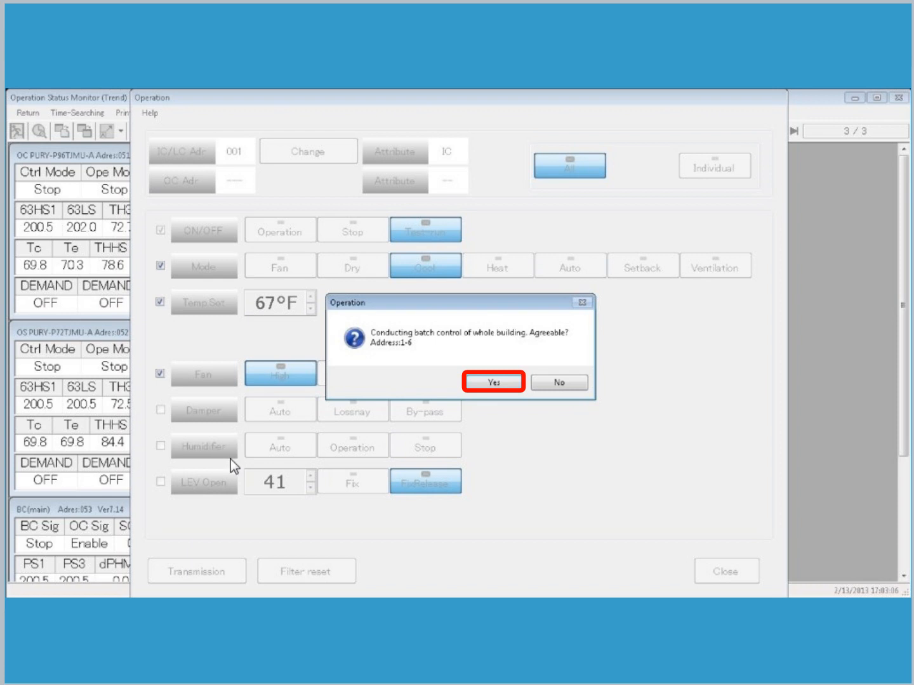
pyautogui.click(493, 382)
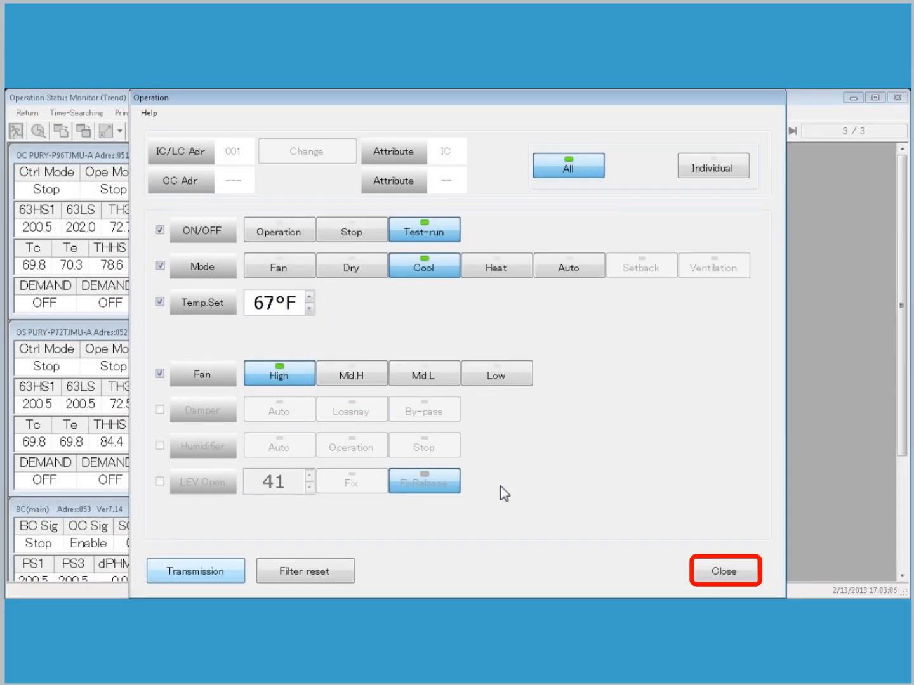
pyautogui.click(723, 571)
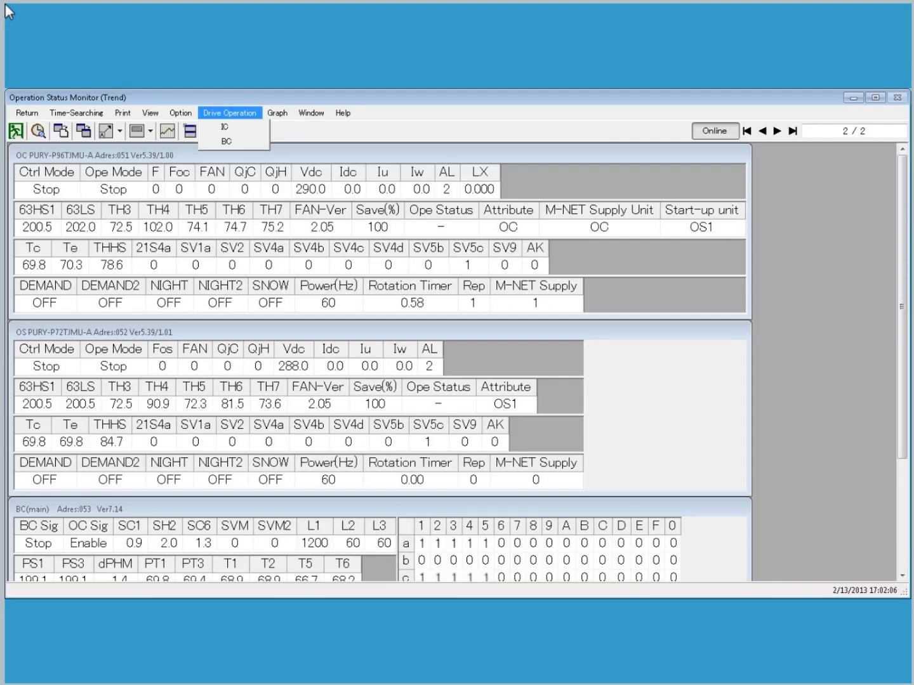
pyautogui.moveTo(226, 140)
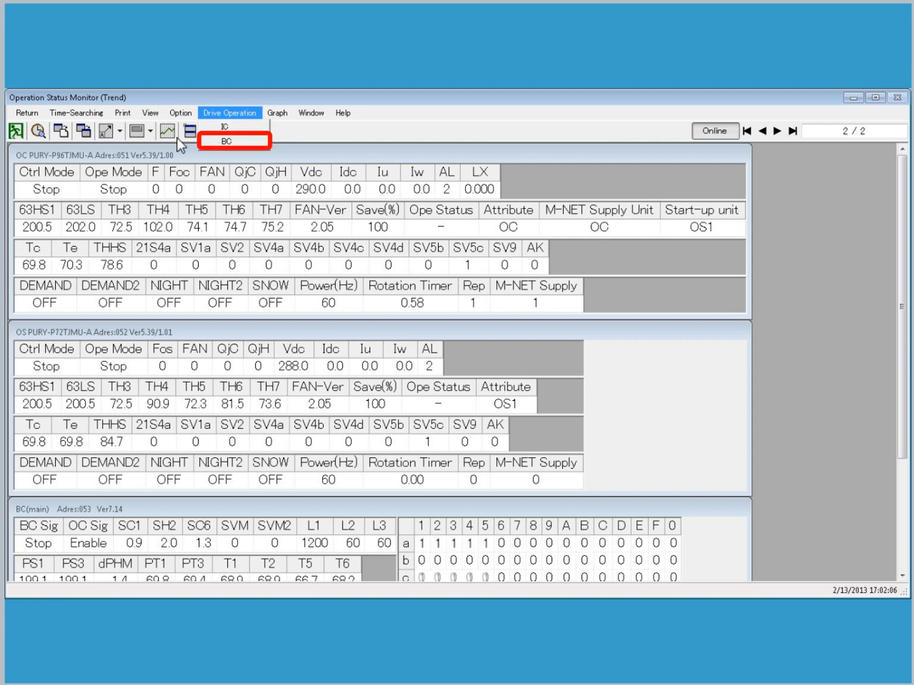
# Fix the BC controller's branch 1 solenoid valves to 0 and close the BC drive window
pyautogui.click(228, 142)
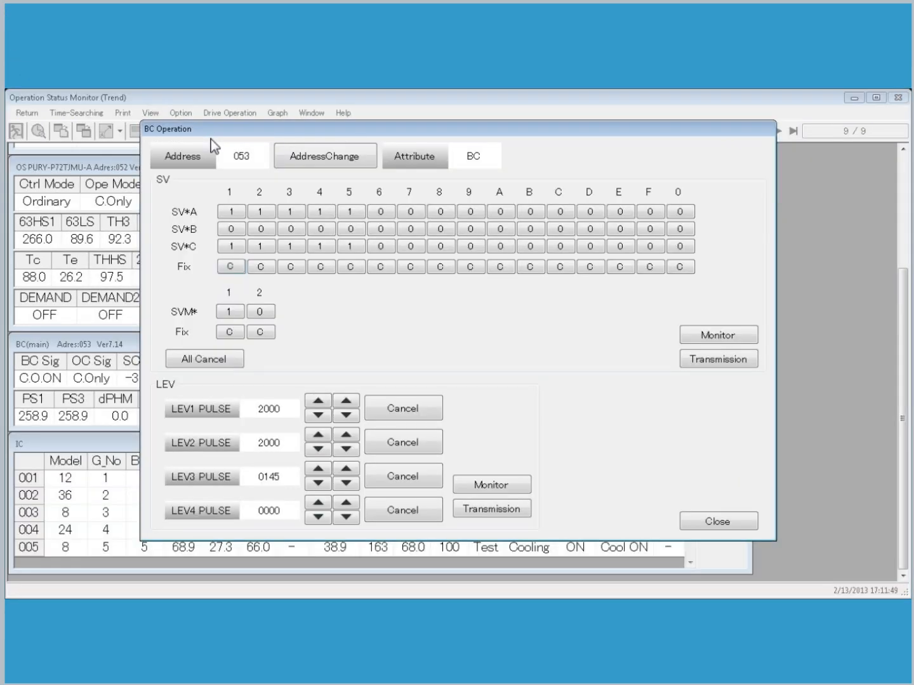
pyautogui.click(231, 211)
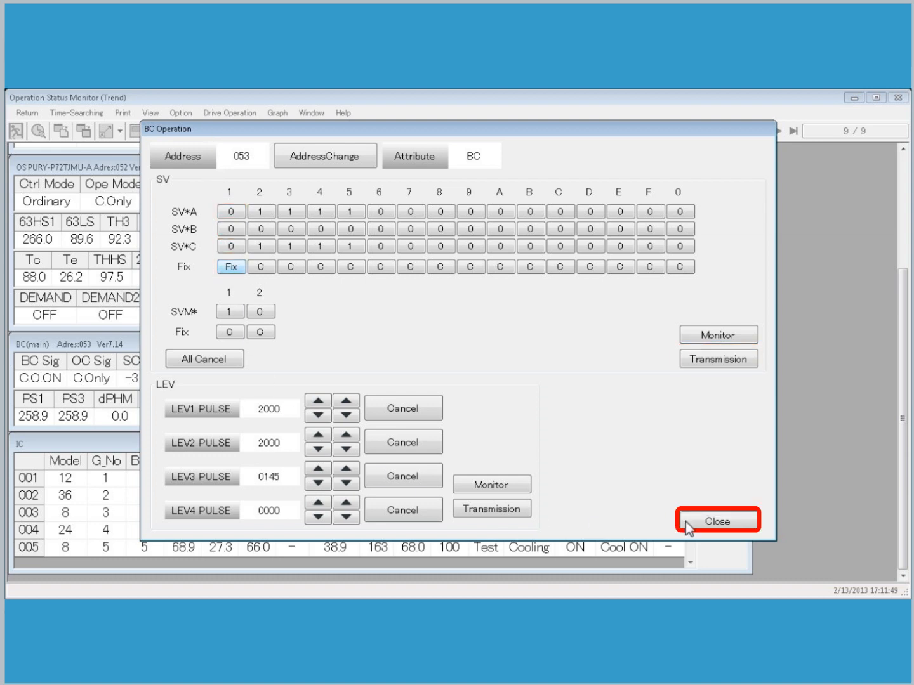
pyautogui.click(718, 521)
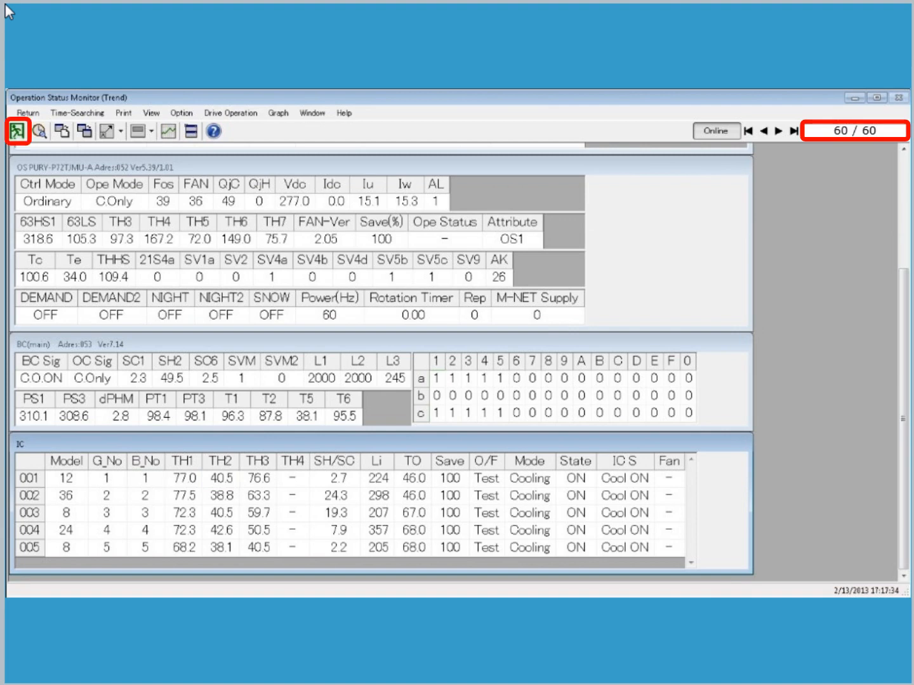
pyautogui.moveTo(19, 133)
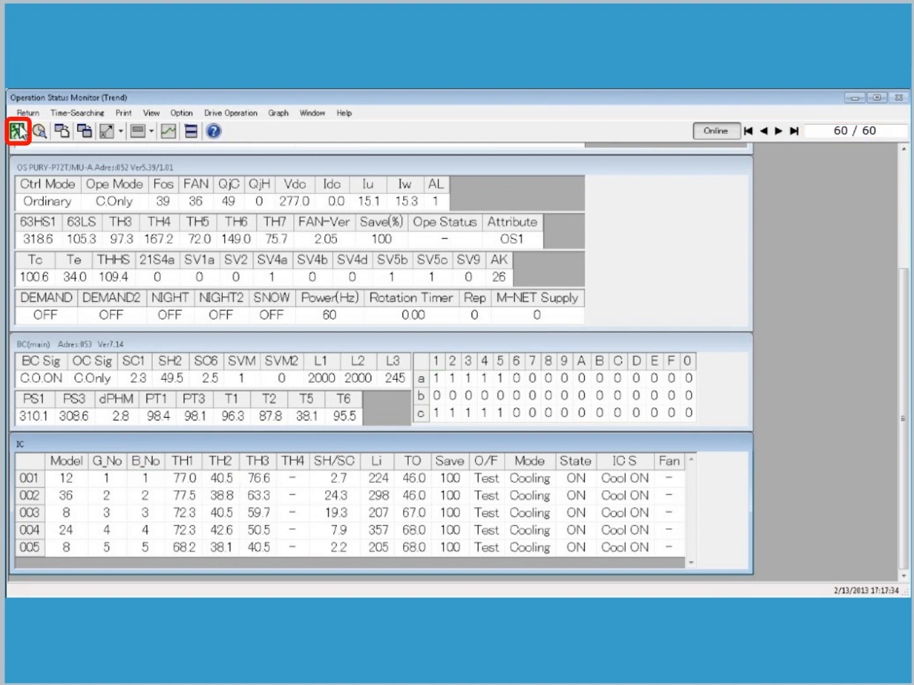
# Stop monitoring, save the runtime data as County BOE, and return to monitor mode selection
pyautogui.click(19, 133)
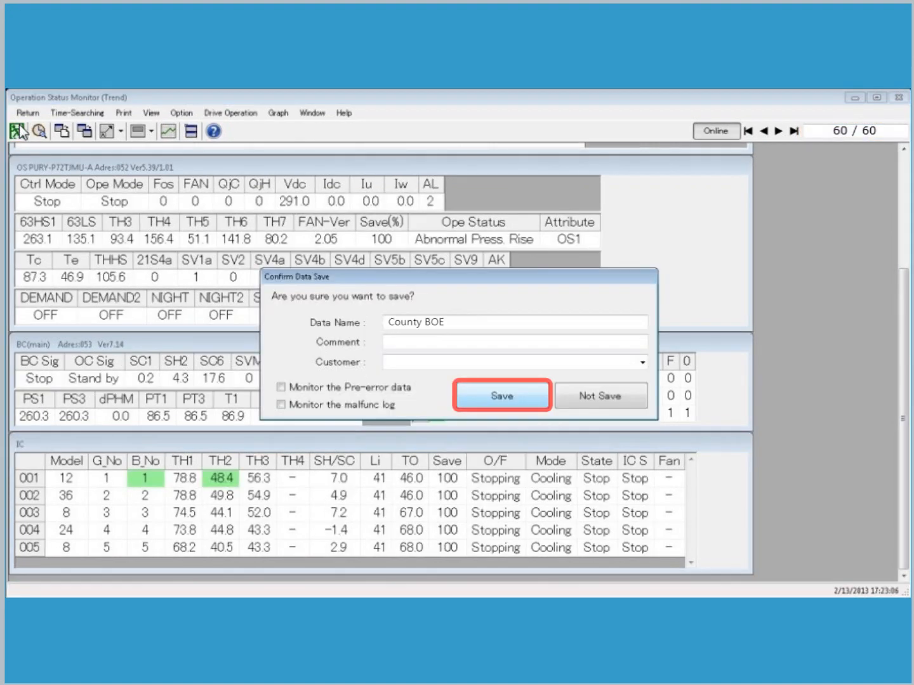
pyautogui.moveTo(427, 406)
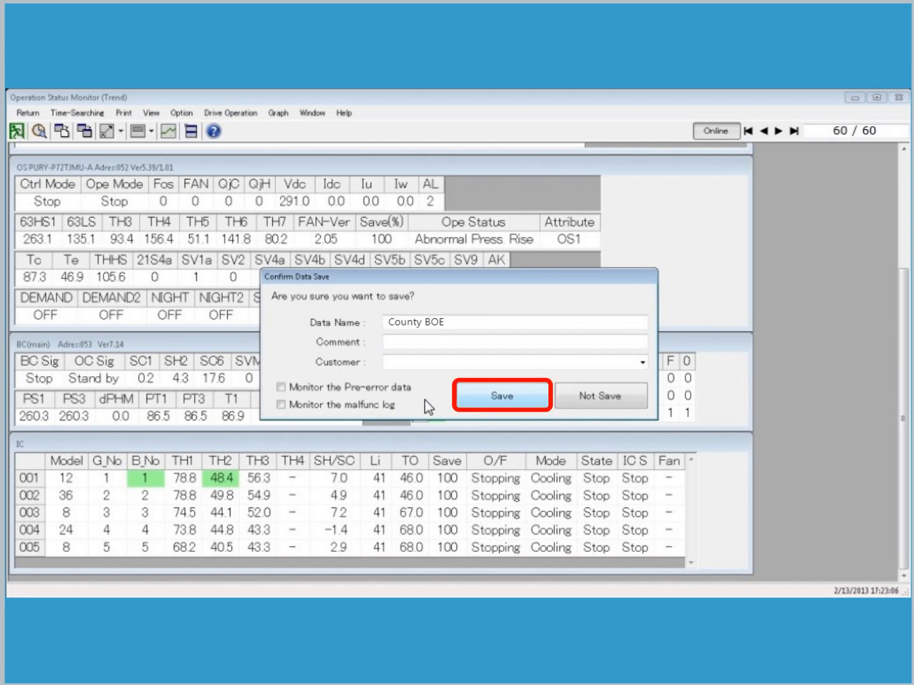
pyautogui.click(502, 396)
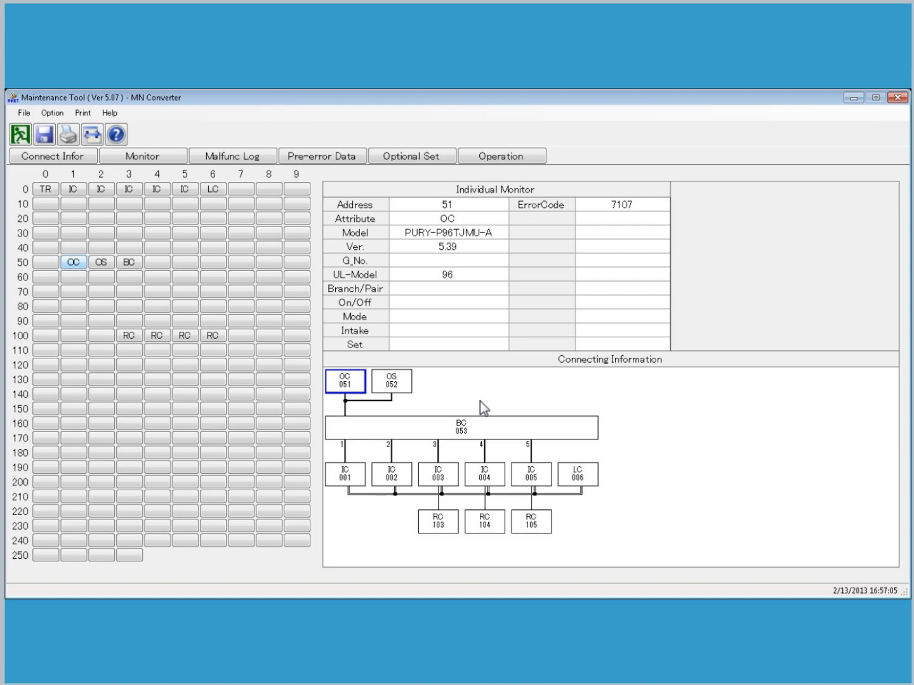
pyautogui.click(21, 134)
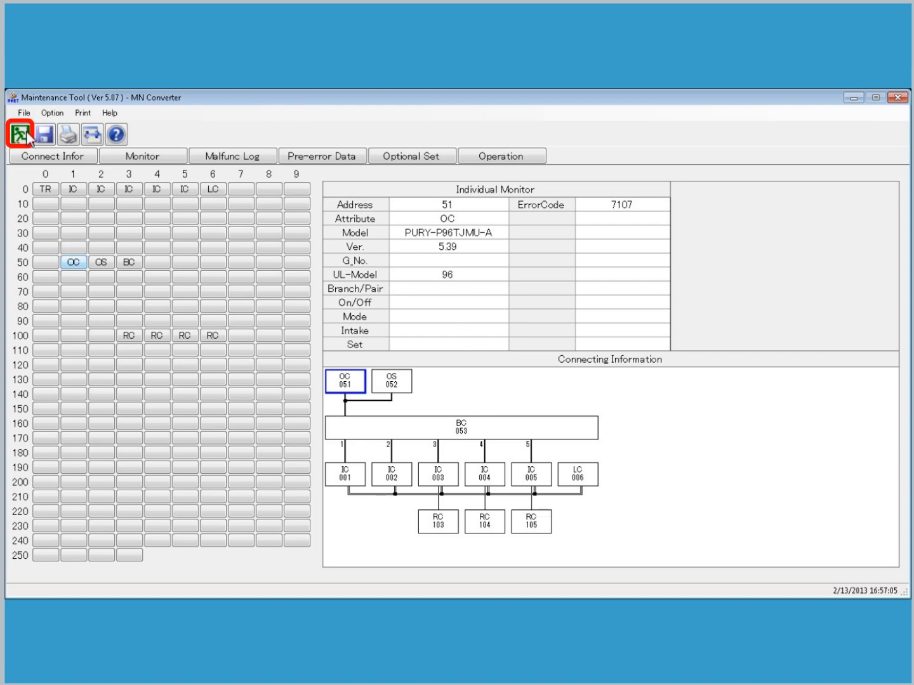
pyautogui.click(21, 134)
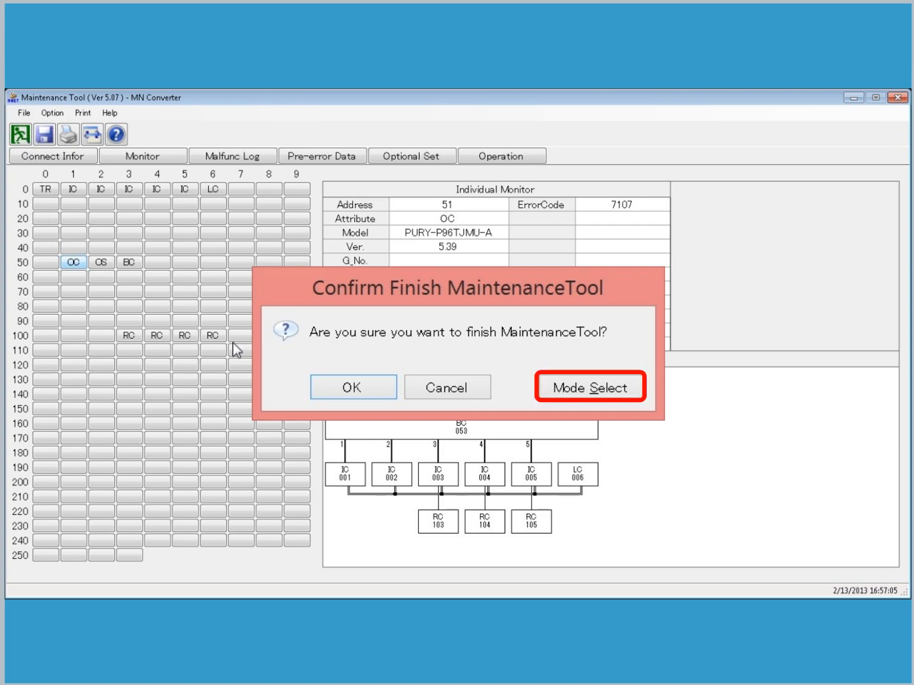
pyautogui.click(588, 387)
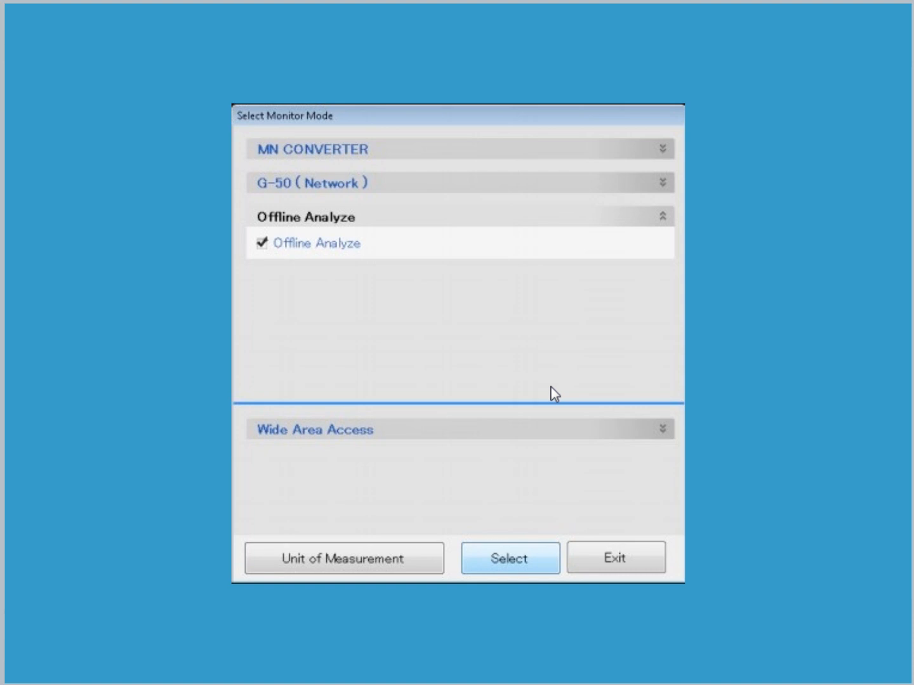
# Select Offline Analyze mode so the County BOE monitor data is listed
pyautogui.click(317, 243)
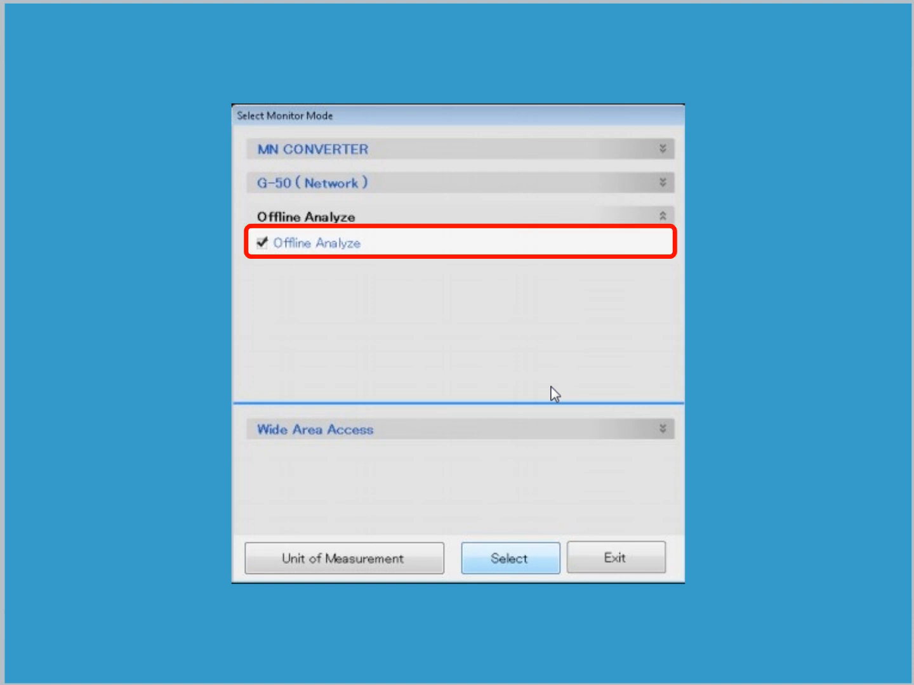
pyautogui.click(510, 558)
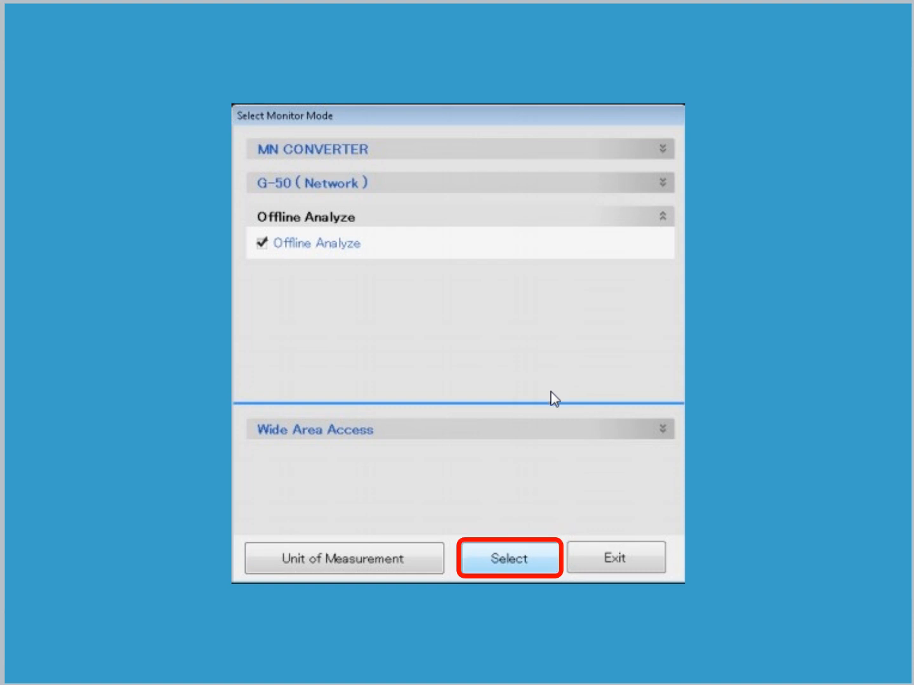
pyautogui.click(510, 557)
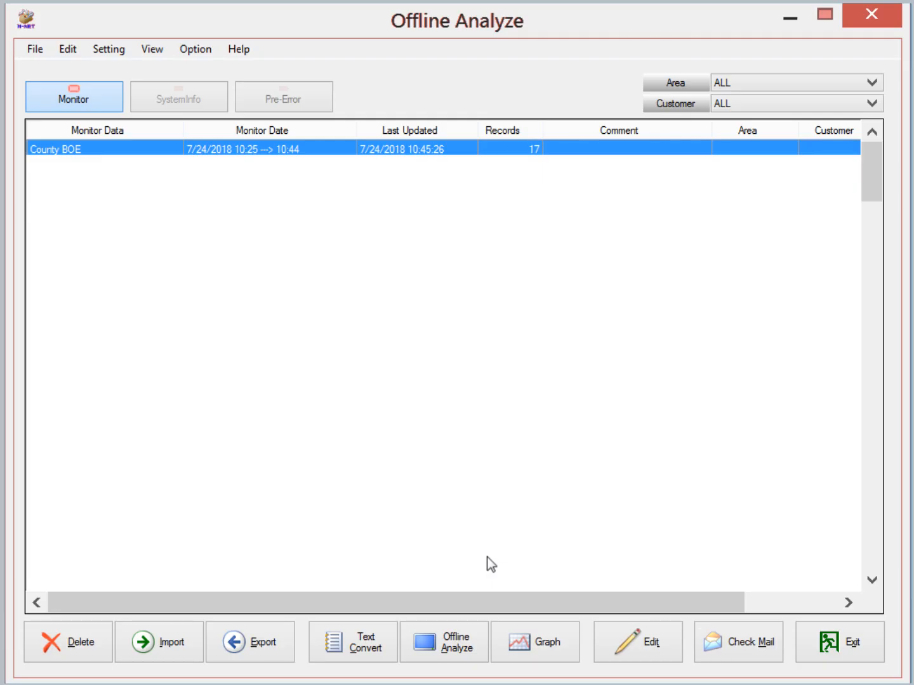
# Export the County BOE monitor data to the Desktop folder
pyautogui.click(89, 148)
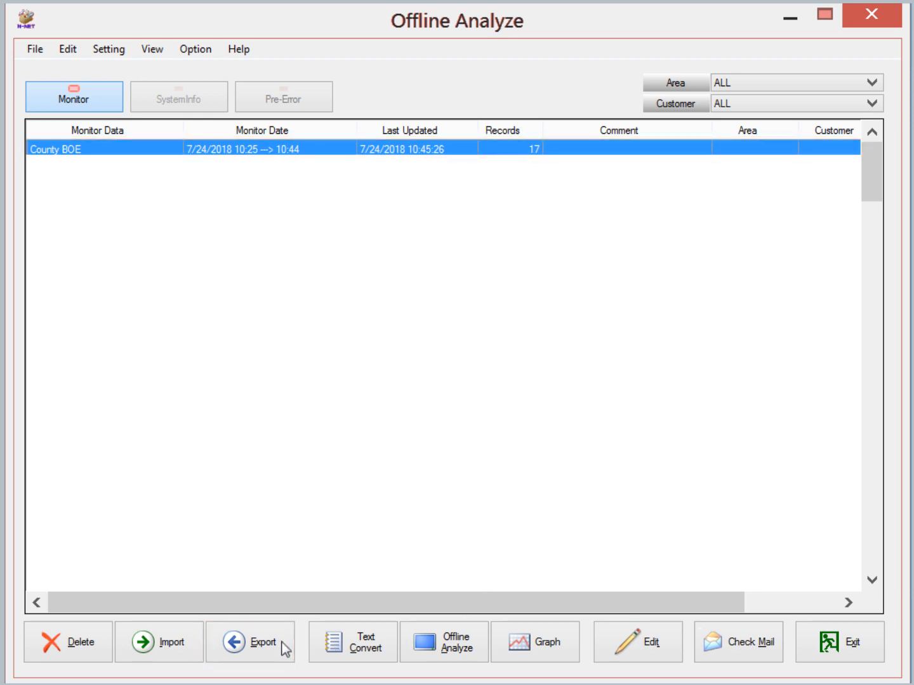
pyautogui.click(256, 660)
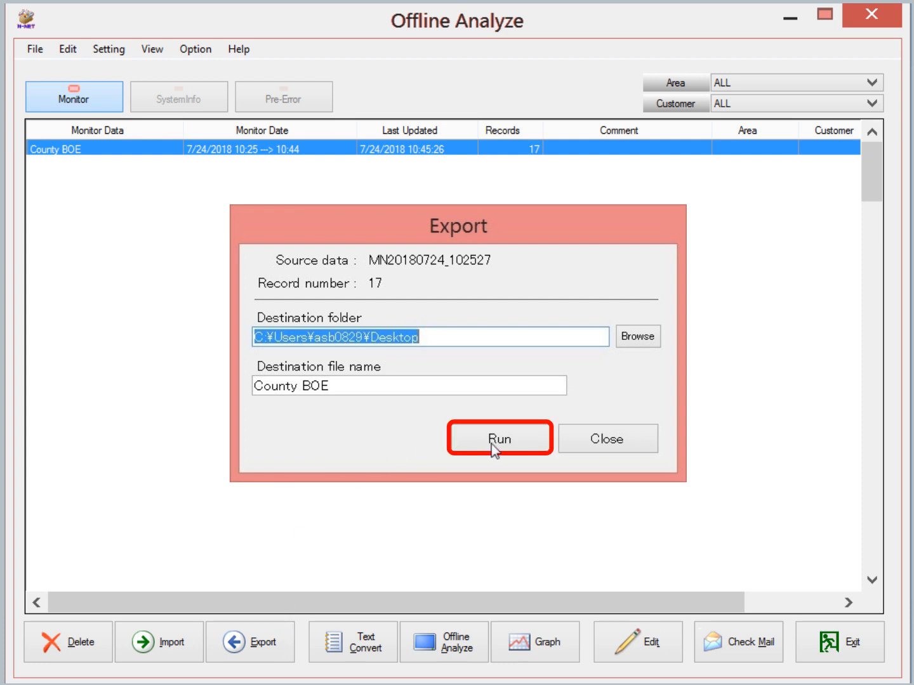
pyautogui.click(499, 437)
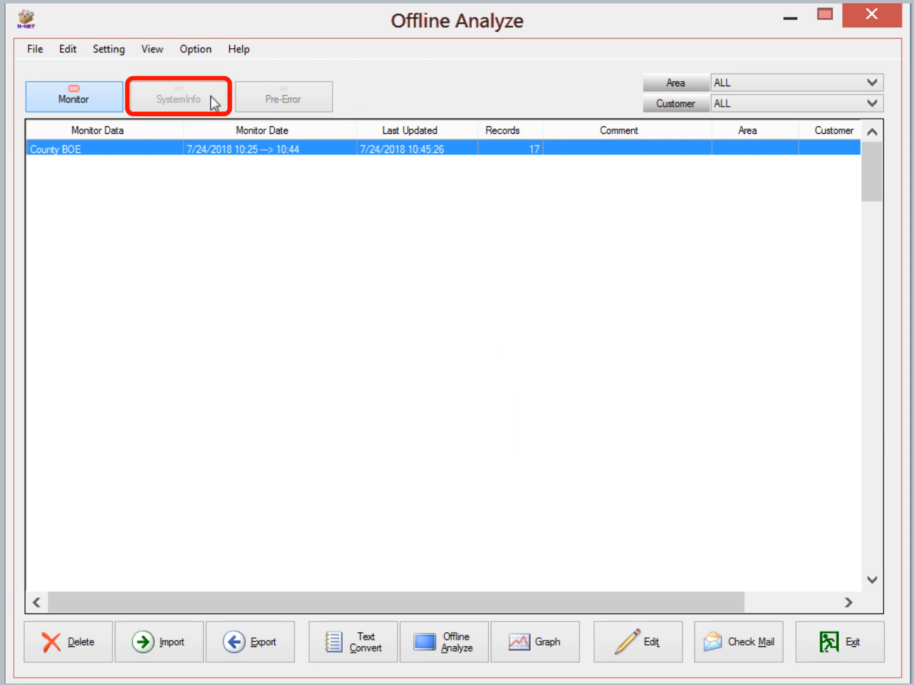
# Export the County BOE System Info record and exit offline analysis
pyautogui.click(179, 97)
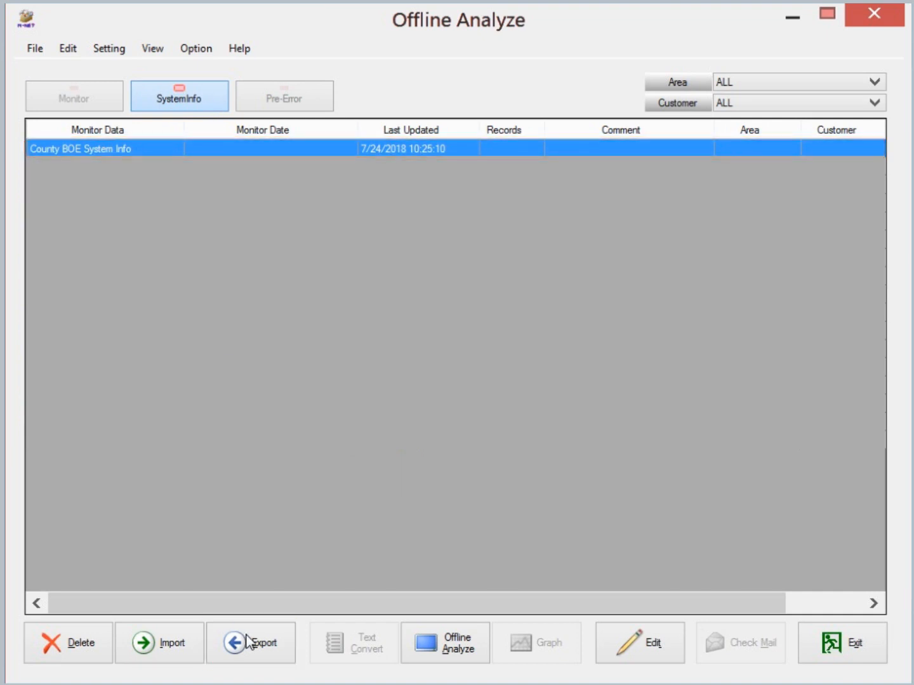
pyautogui.click(250, 643)
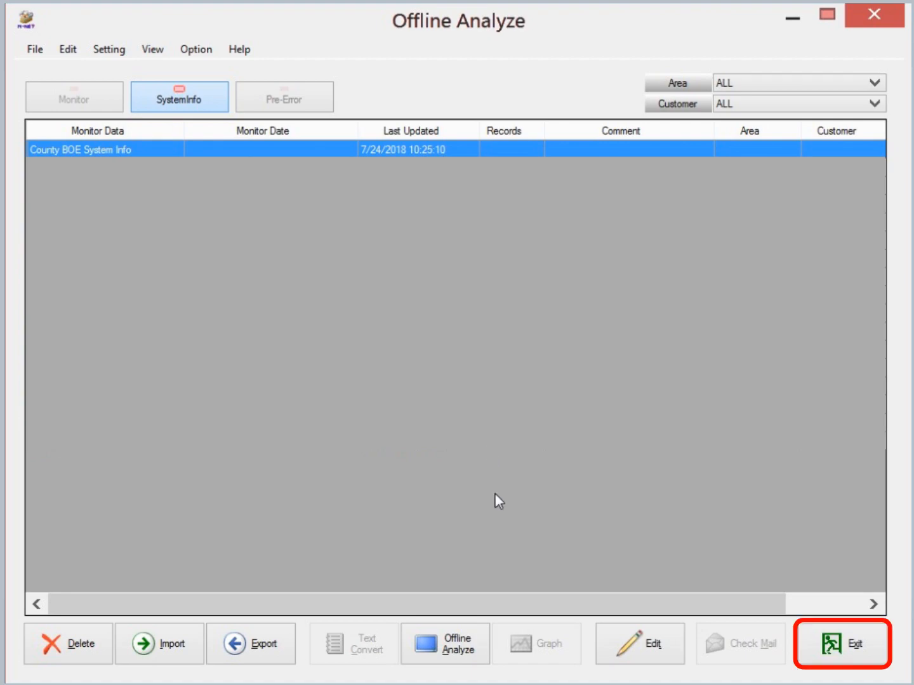
pyautogui.click(843, 643)
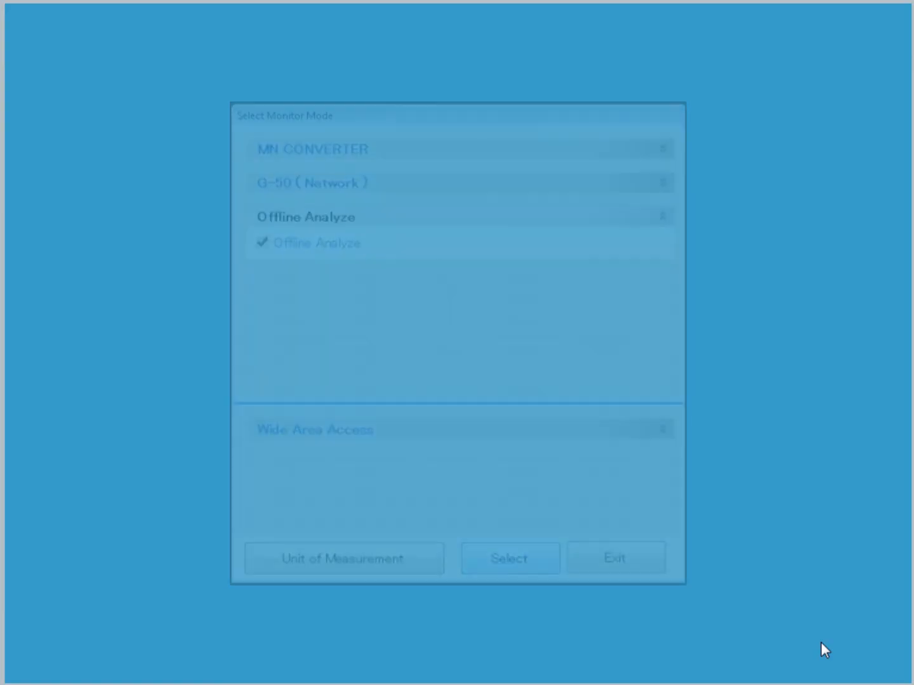
# Return to Diamond System Builder's Extended Warranty details and reach its attachments area
pyautogui.click(510, 558)
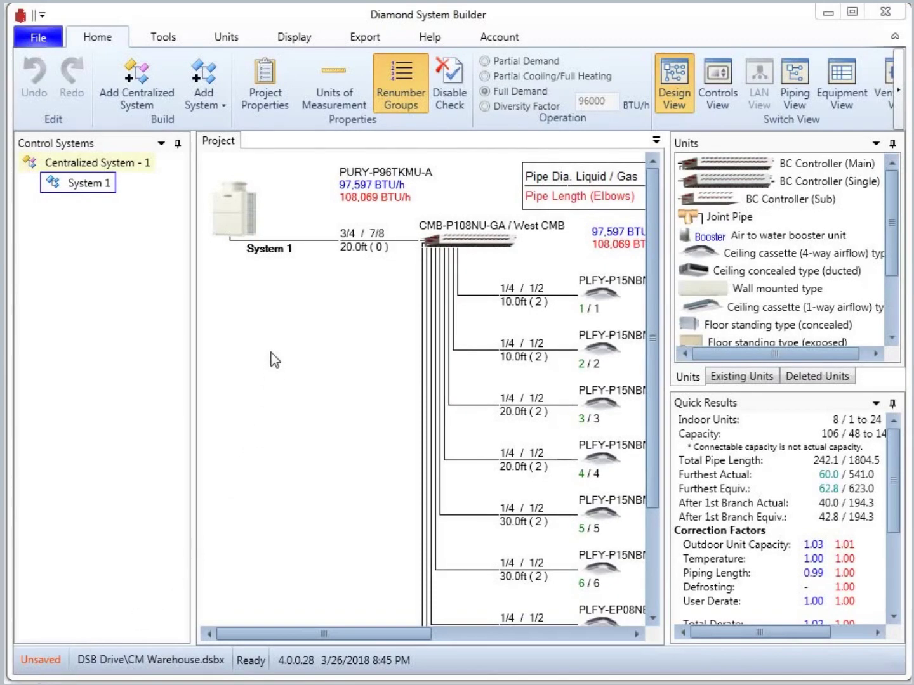
pyautogui.click(264, 76)
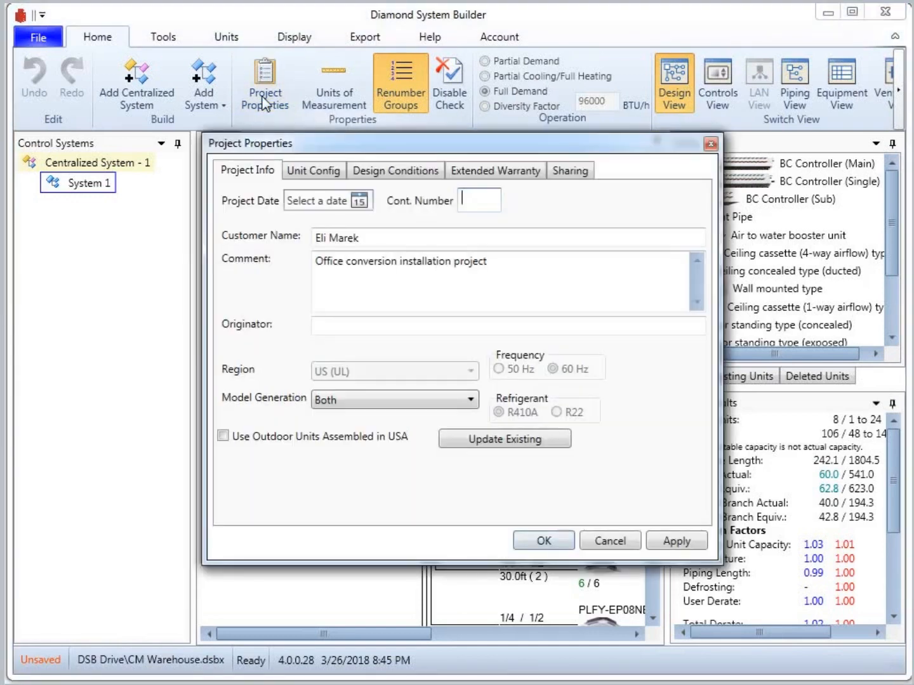
pyautogui.moveTo(500, 182)
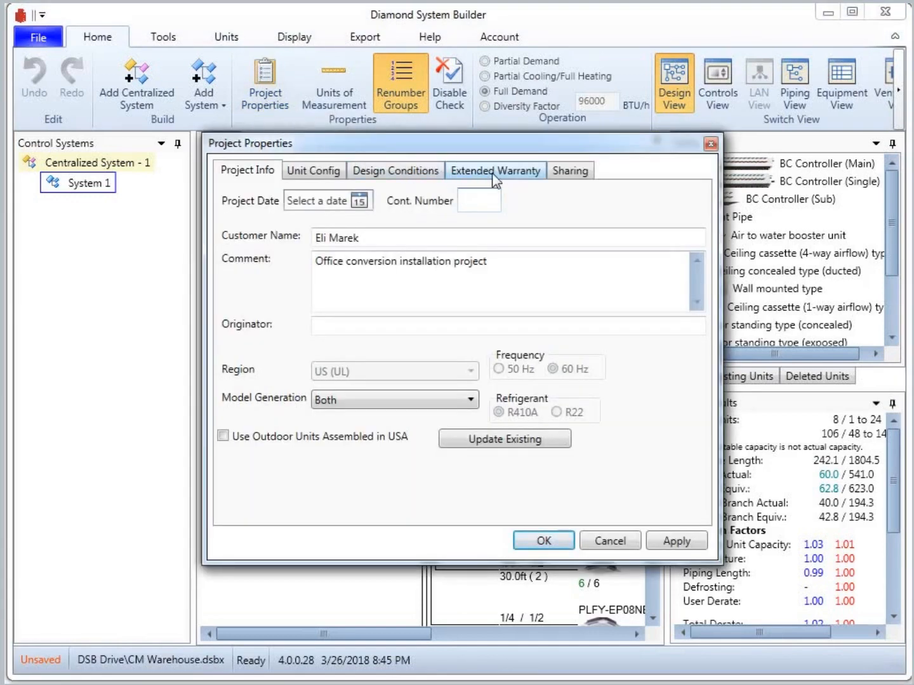
pyautogui.click(495, 170)
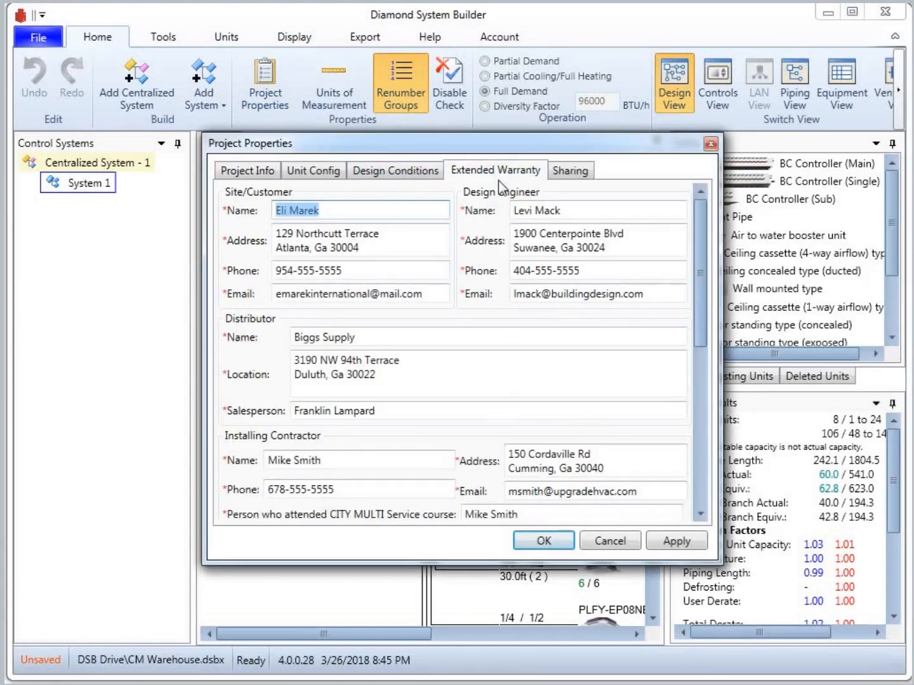
pyautogui.moveTo(675, 492)
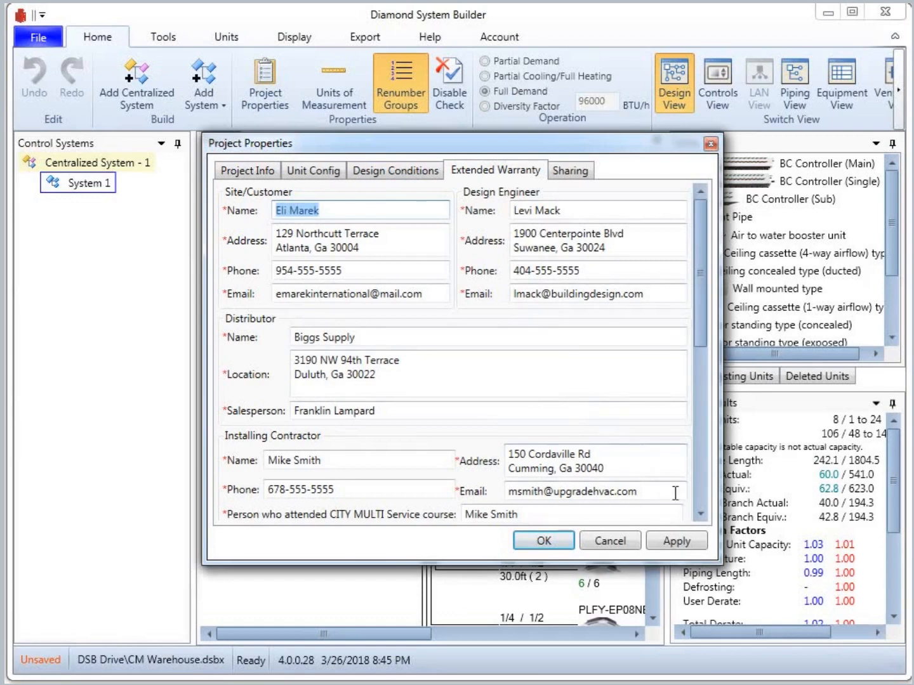
pyautogui.scroll(-3)
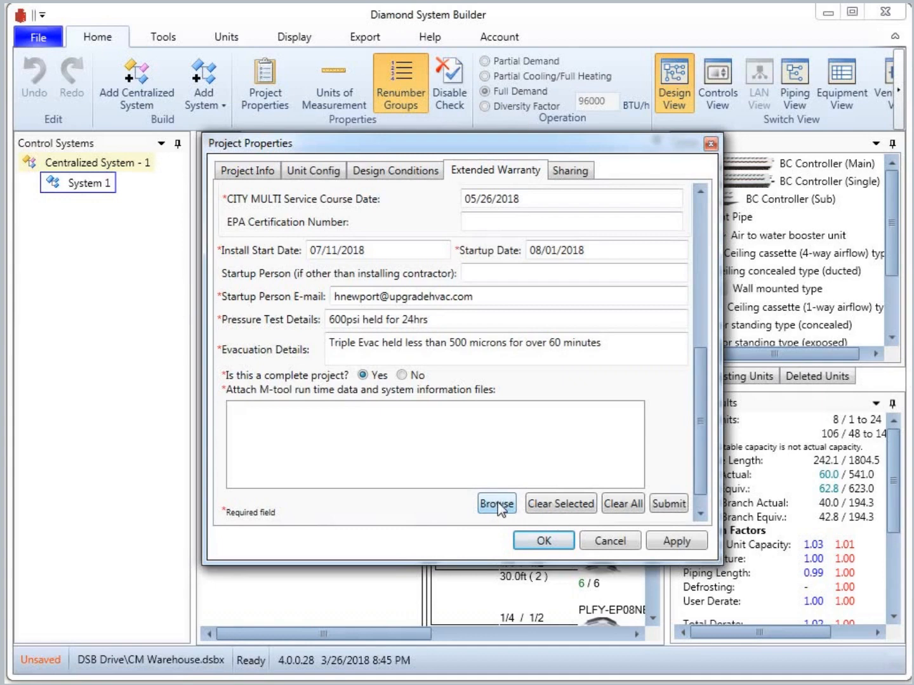
# Attach the County BOE System Info and runtime .mtdz files and submit the warranty form
pyautogui.click(496, 504)
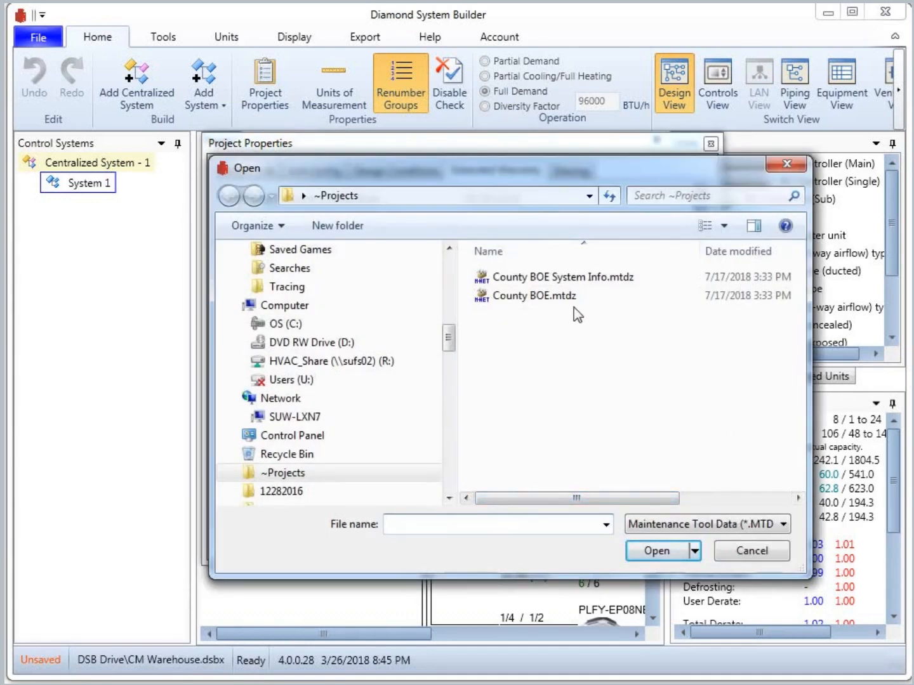
pyautogui.click(563, 276)
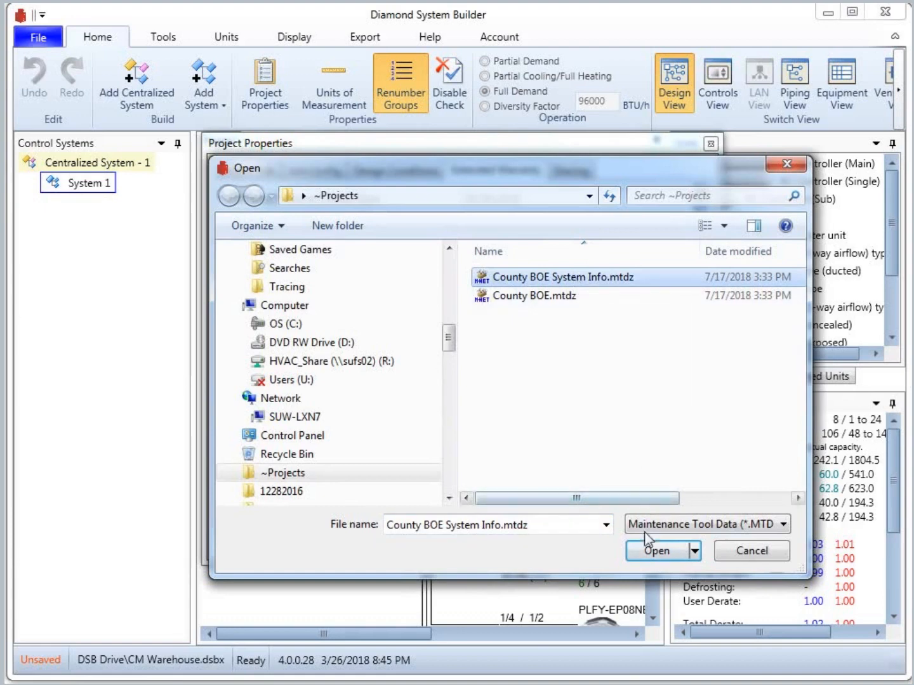
pyautogui.click(654, 551)
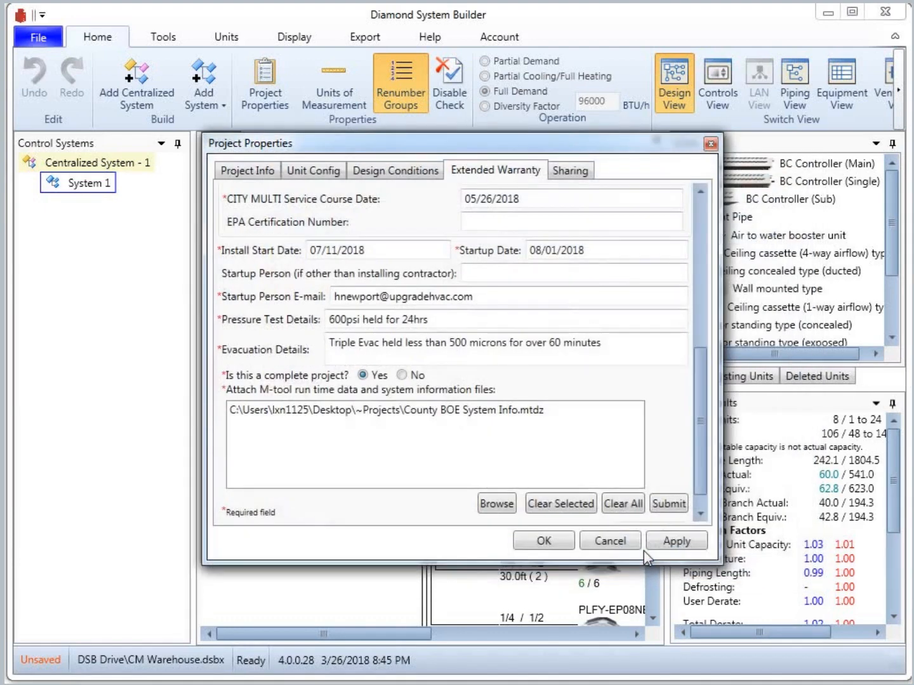
pyautogui.click(496, 502)
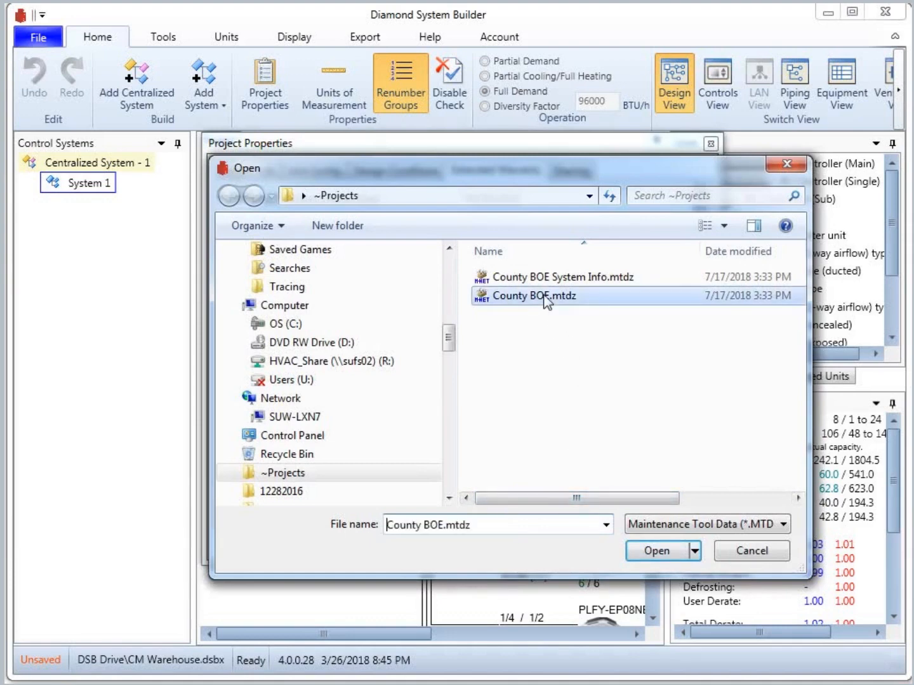
pyautogui.click(658, 551)
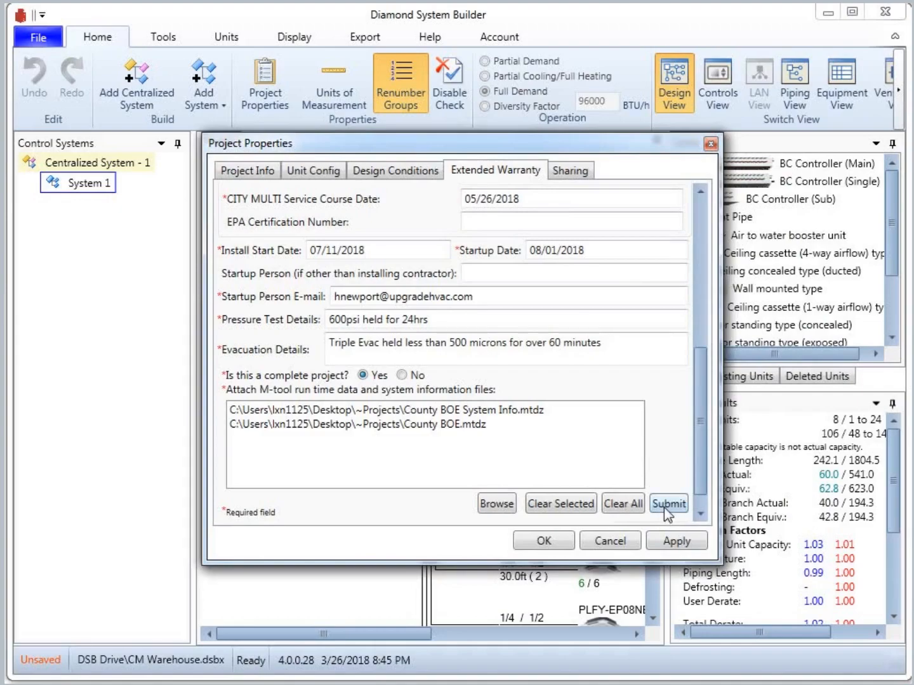
pyautogui.click(667, 504)
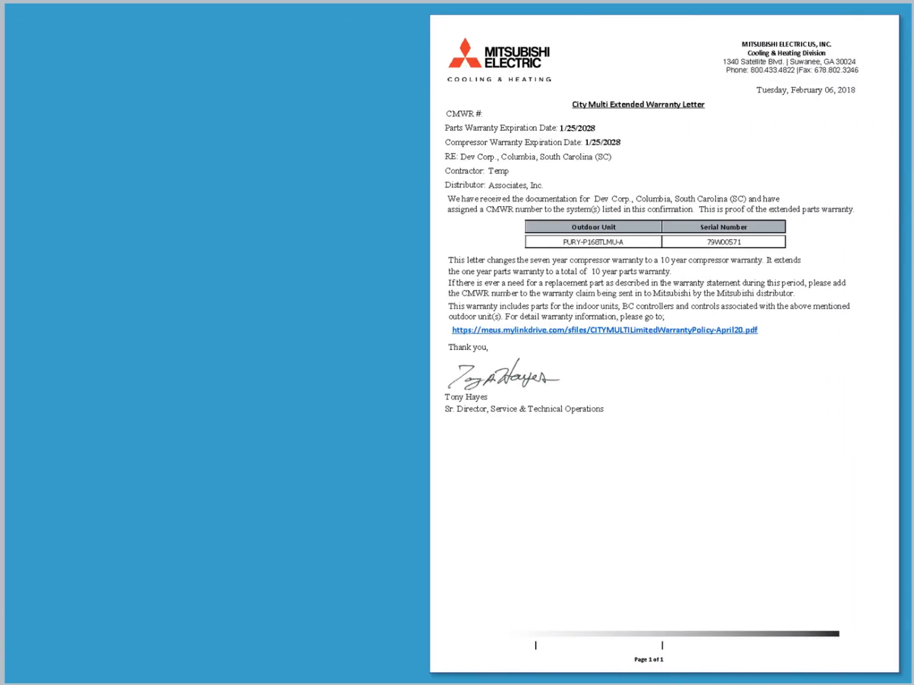